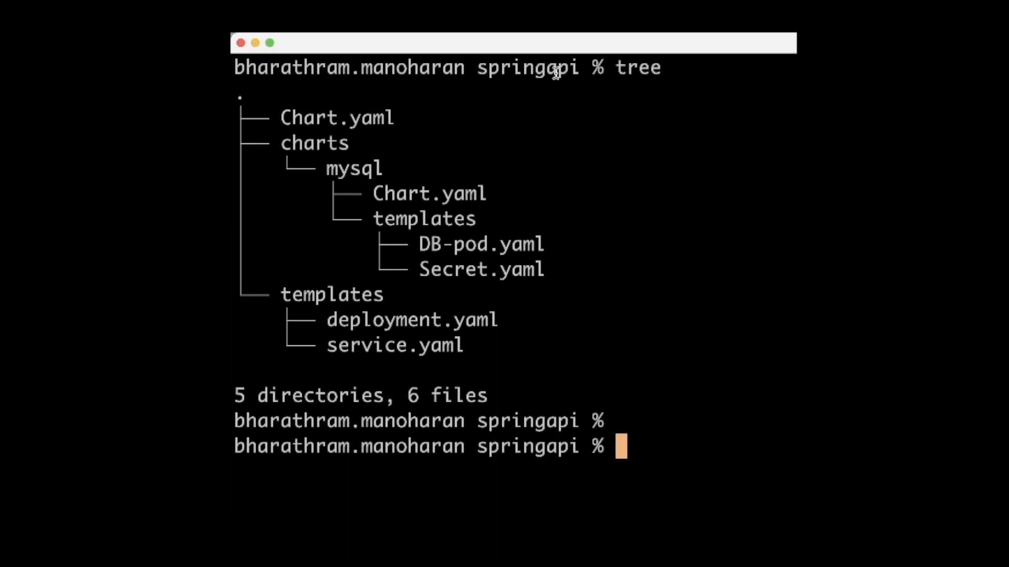
Step: Highlight the charts folder, mysql subchart and templates folder in the chart tree output
double_click(528, 66)
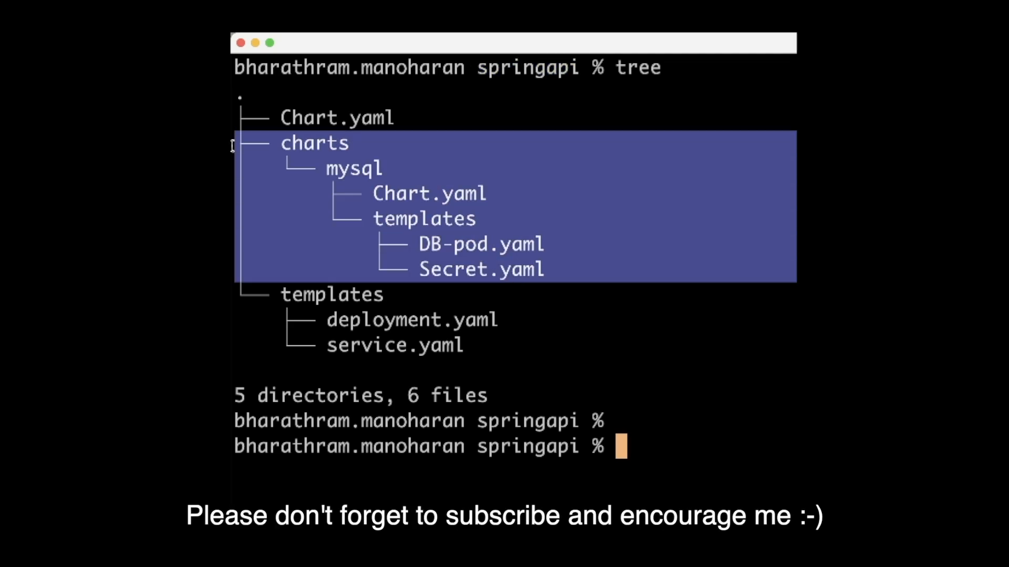
mouse_move(354, 184)
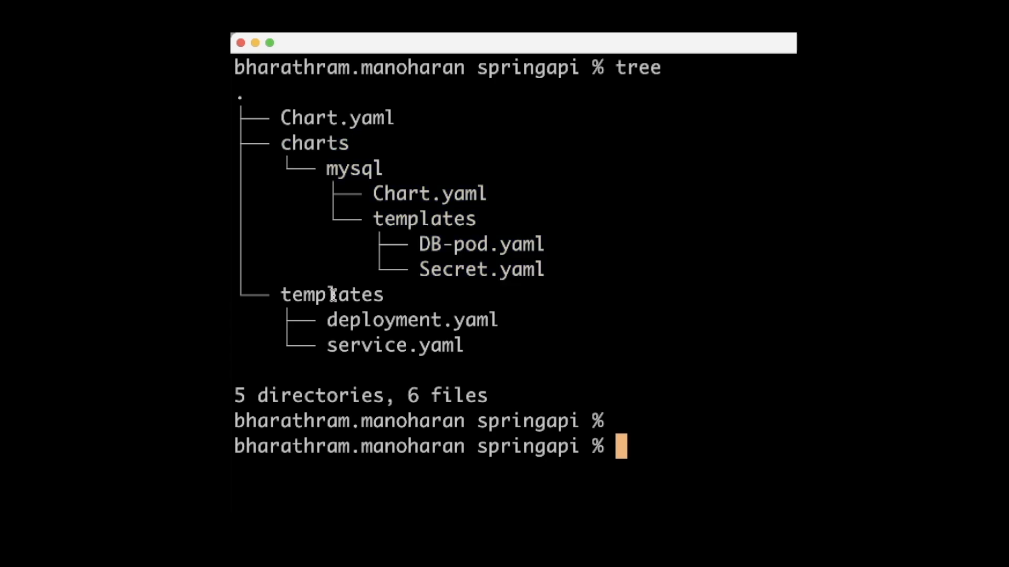
double_click(332, 295)
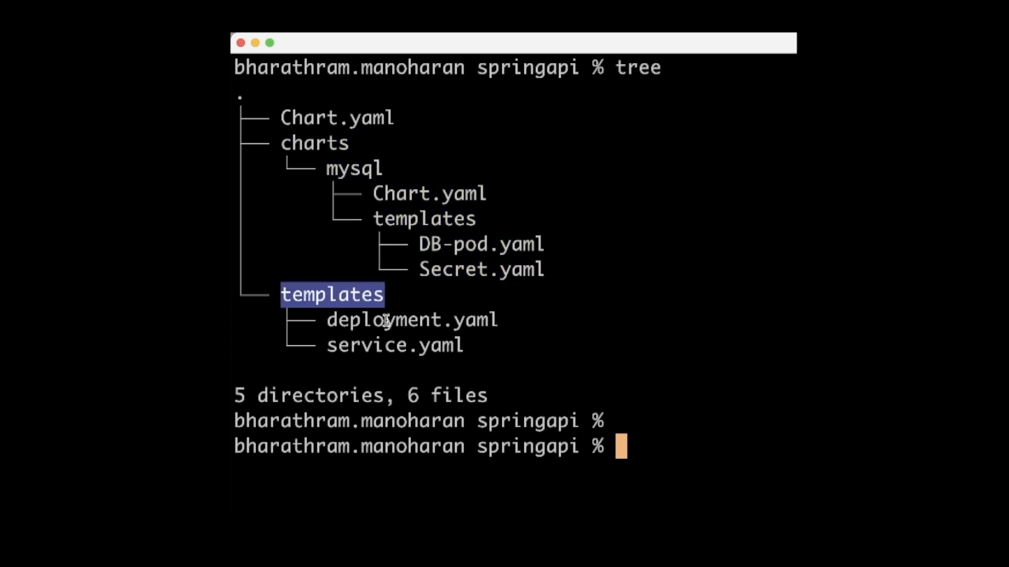
mouse_move(378, 348)
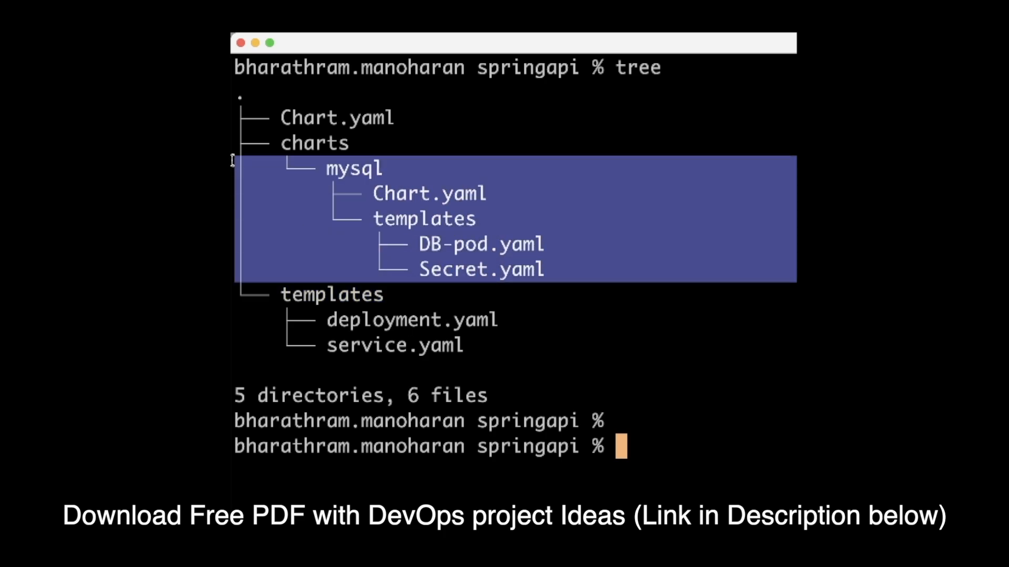
left_click(539, 191)
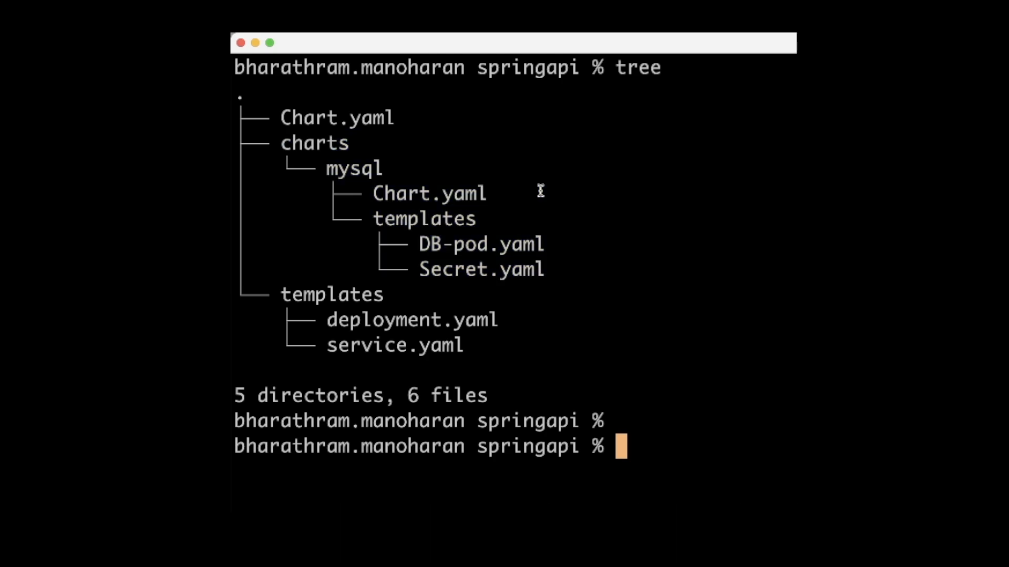
mouse_move(584, 277)
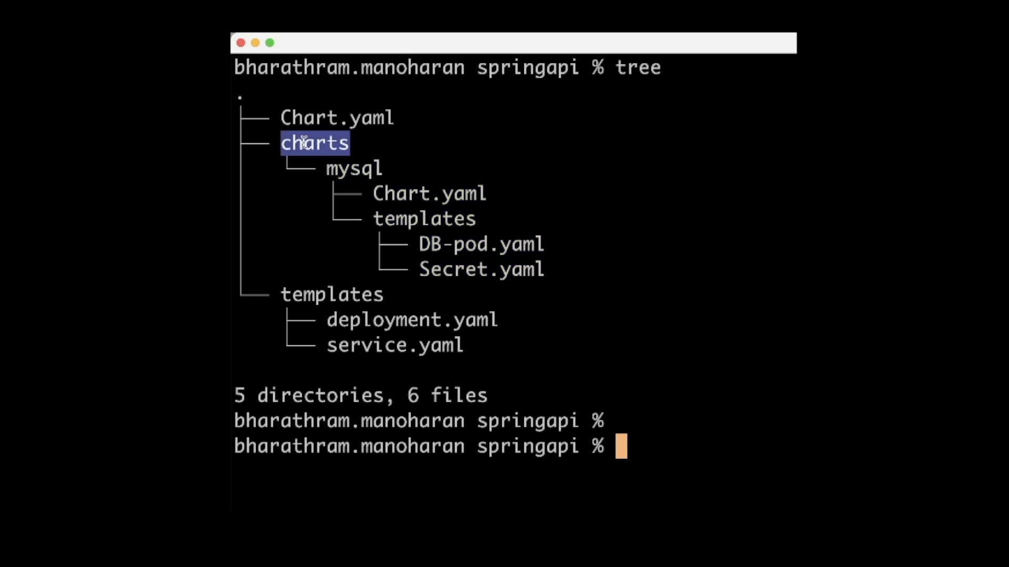
mouse_move(315, 335)
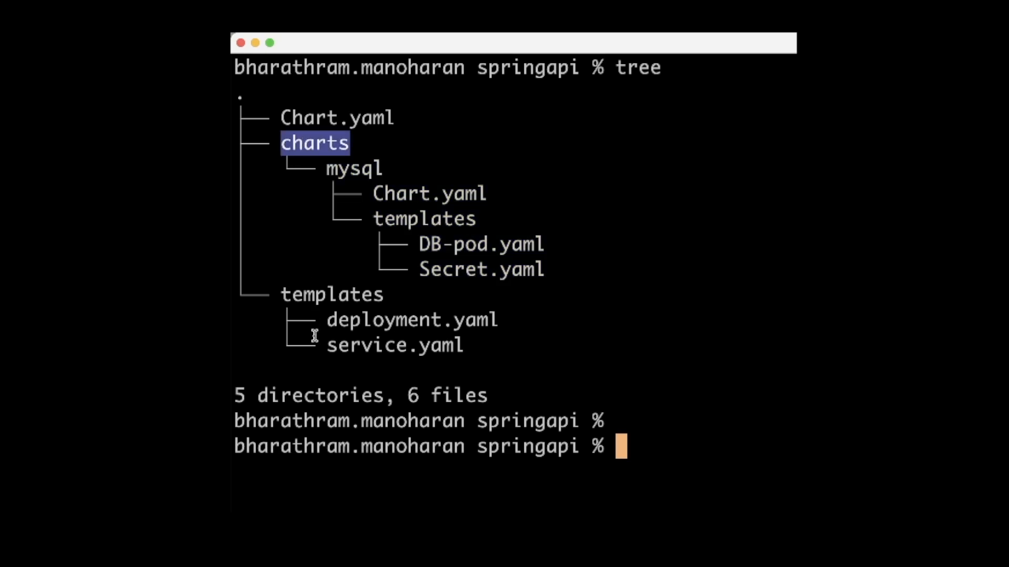
mouse_move(364, 262)
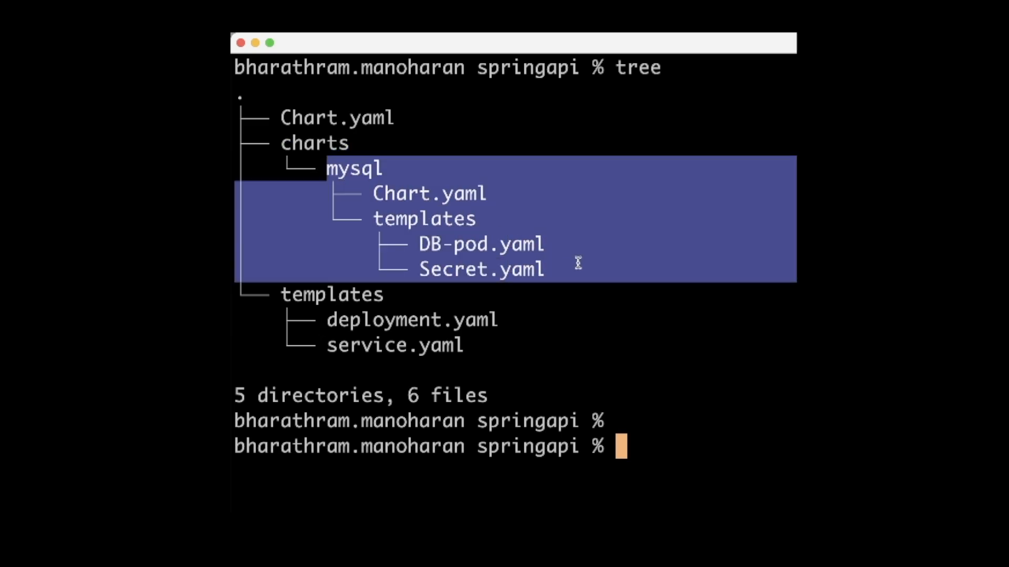
left_click(582, 264)
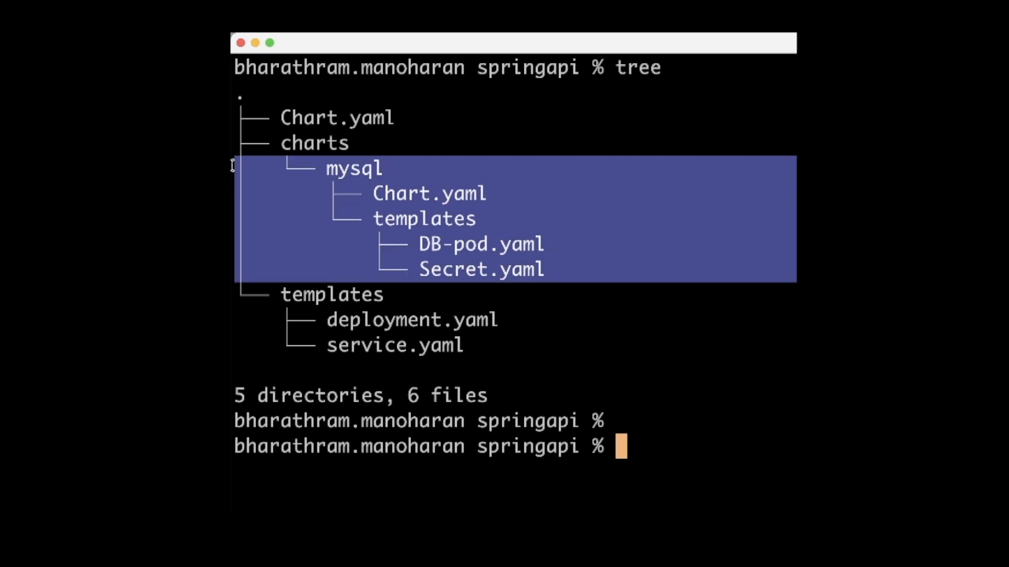
mouse_move(251, 155)
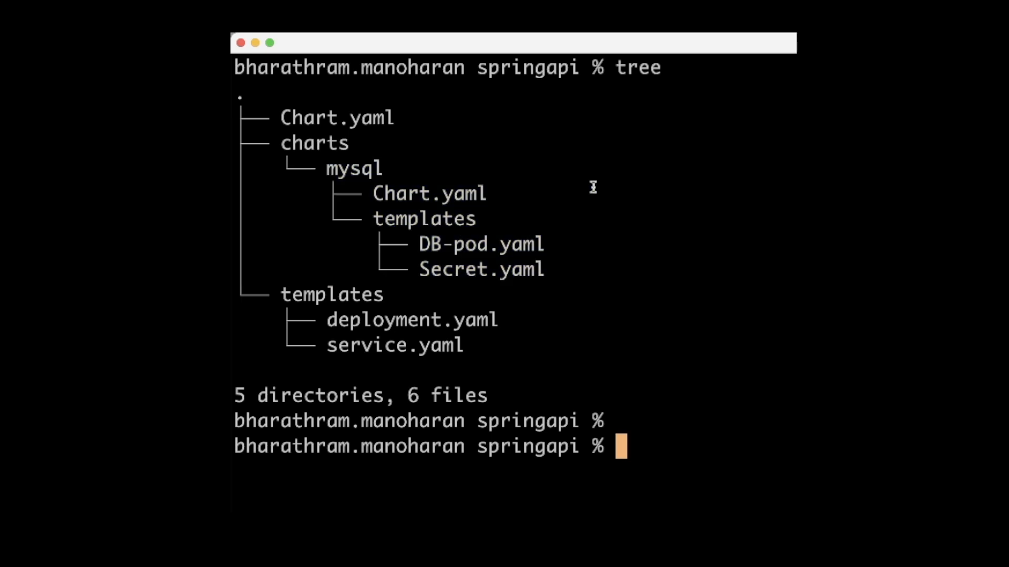
Step: Move up to the repos folder and install the springapi chart as springapi-release
type("he")
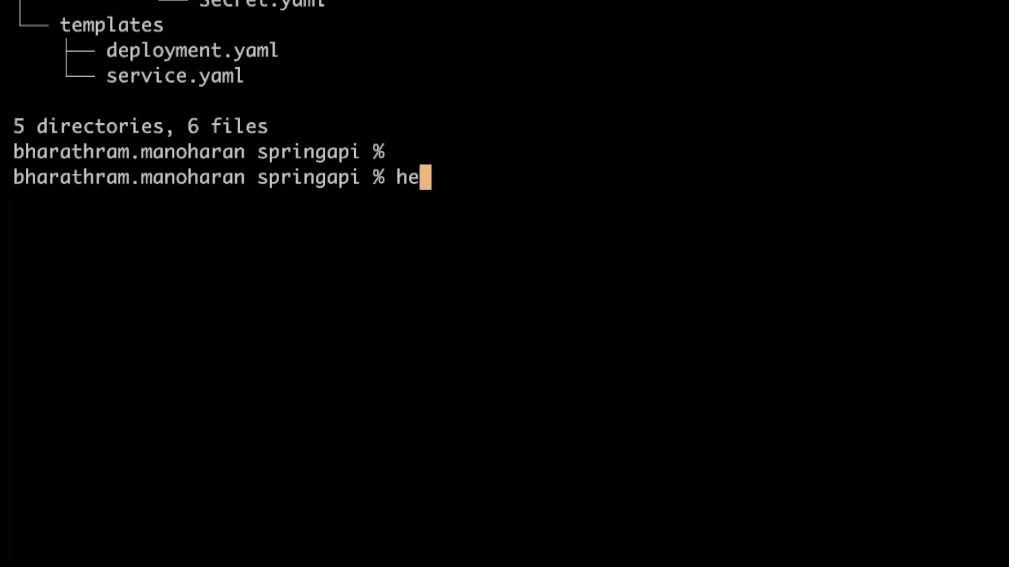
type("lm install")
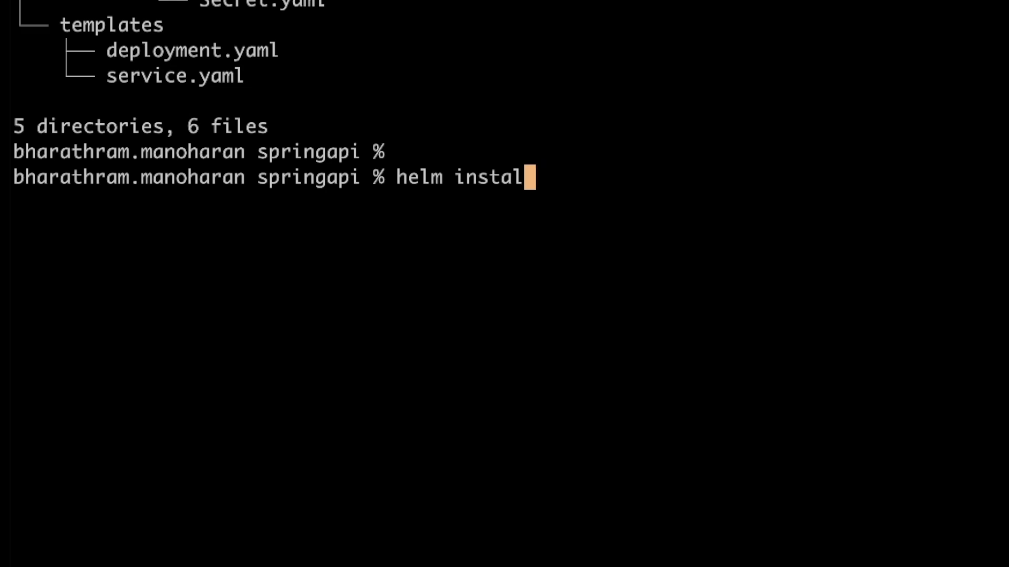
type("cd ..")
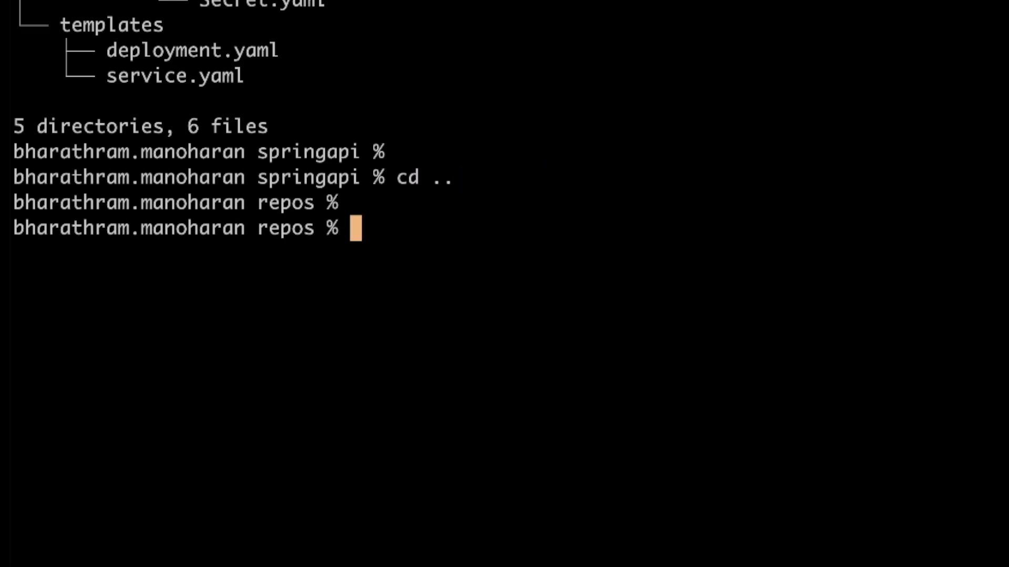
type("helm insta")
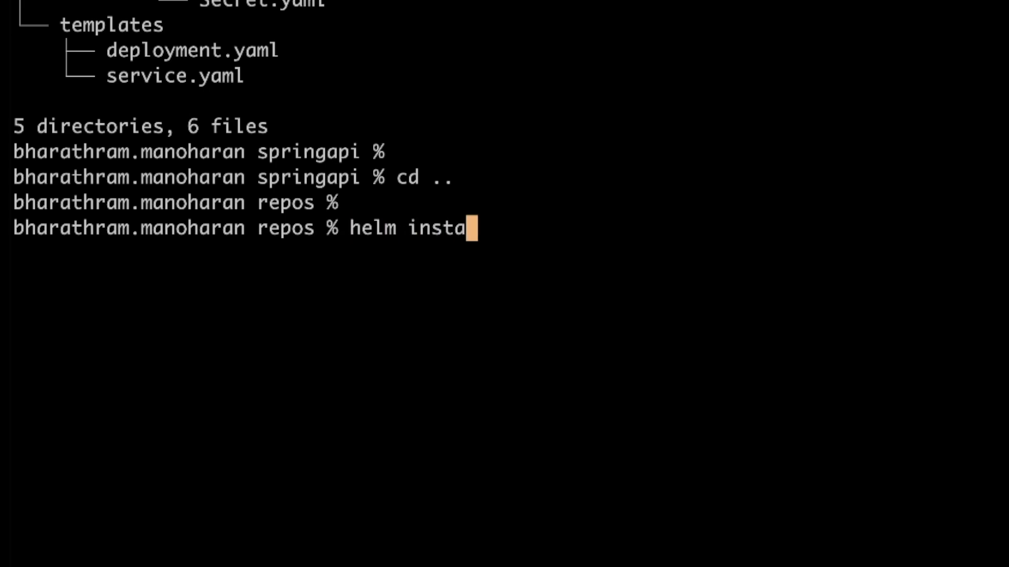
type("ll spring")
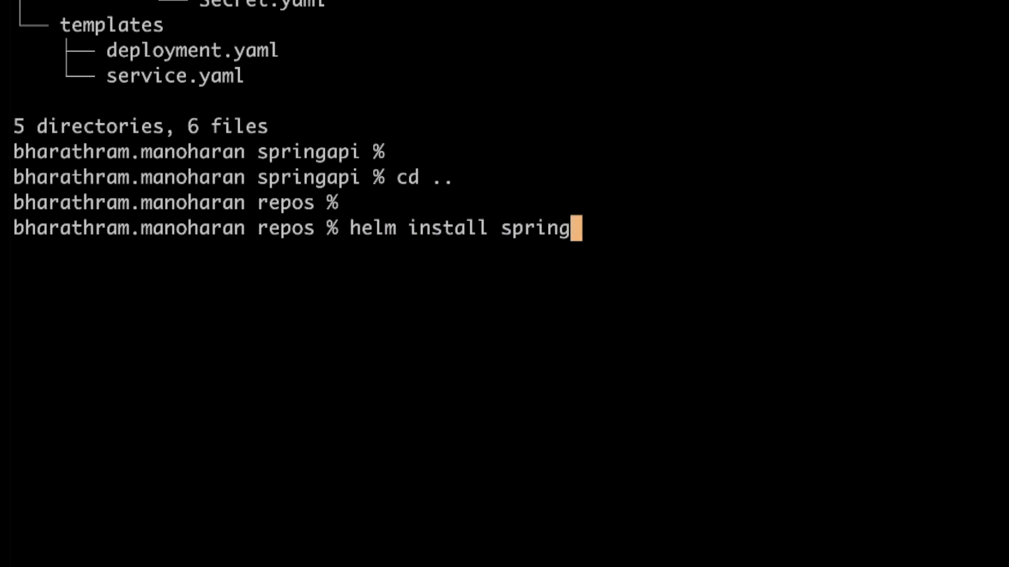
type("api-release")
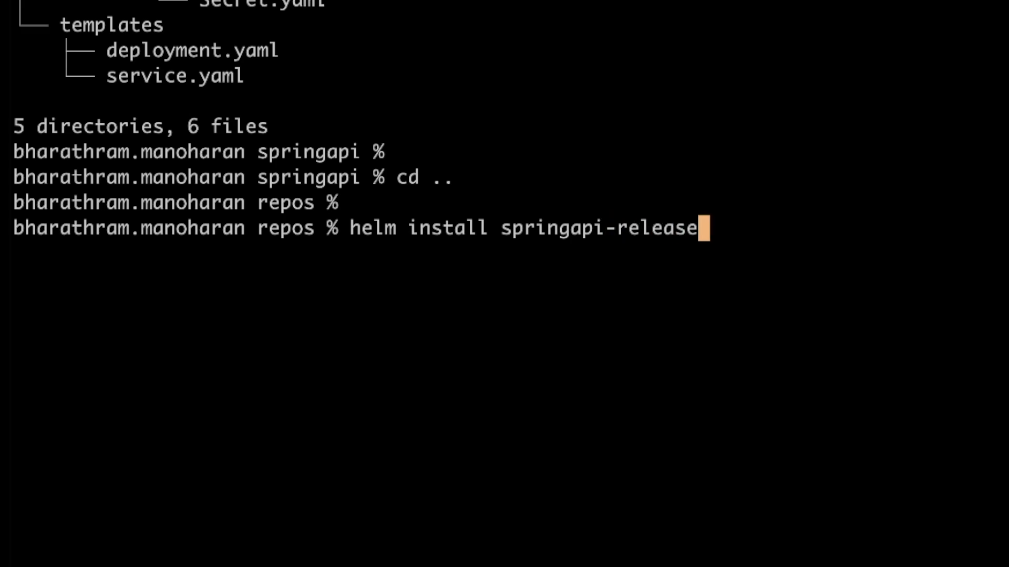
type("sp")
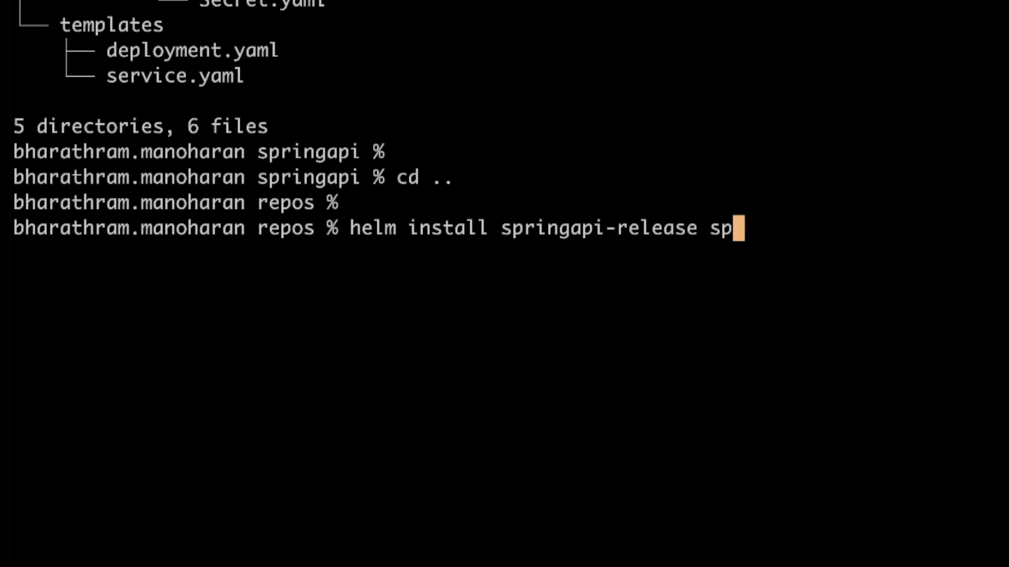
type("ringapi")
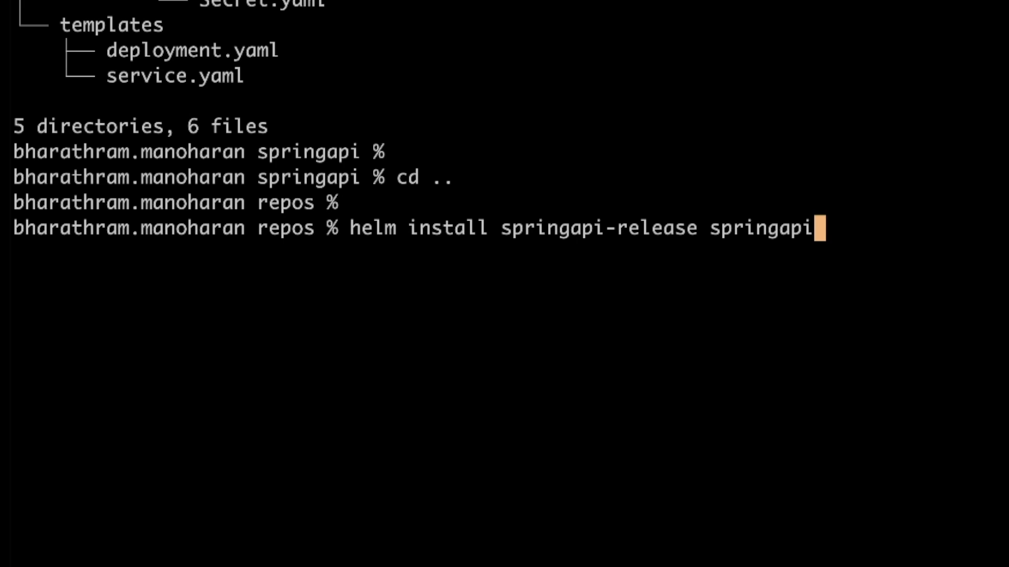
key("Return")
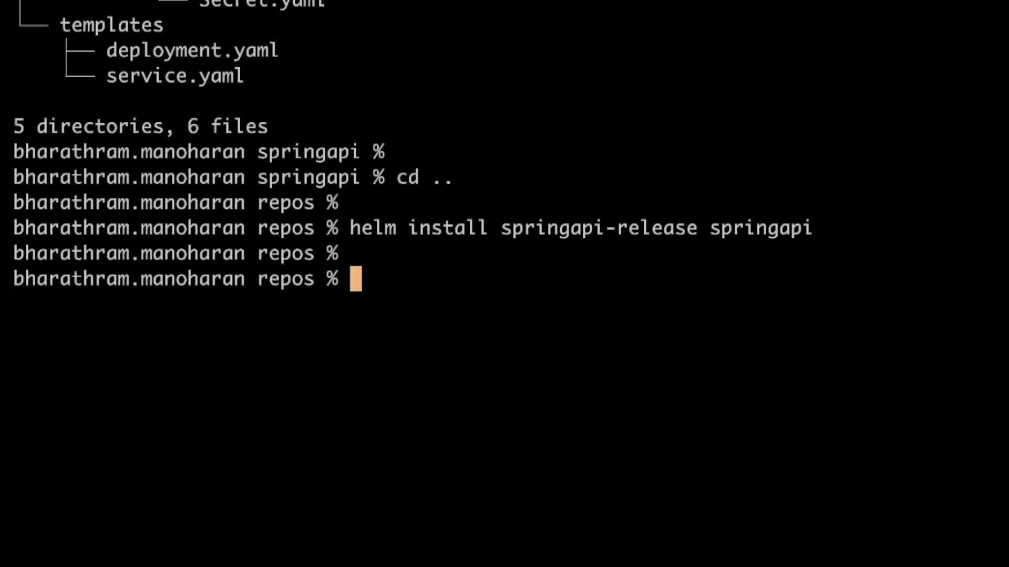
Step: Check kubectl pods and secrets, finding none yet
type("kubectl get pods")
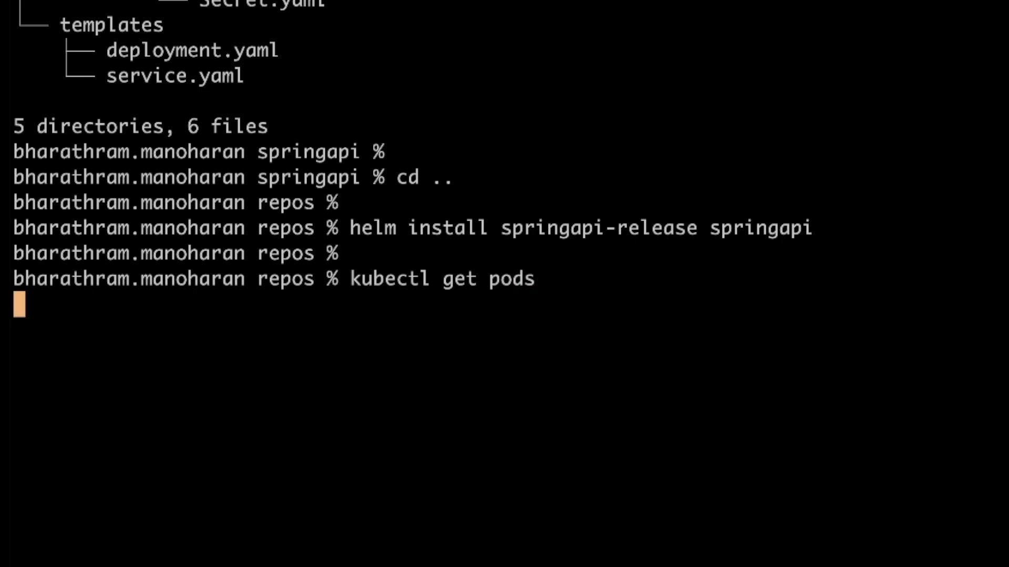
key("Return")
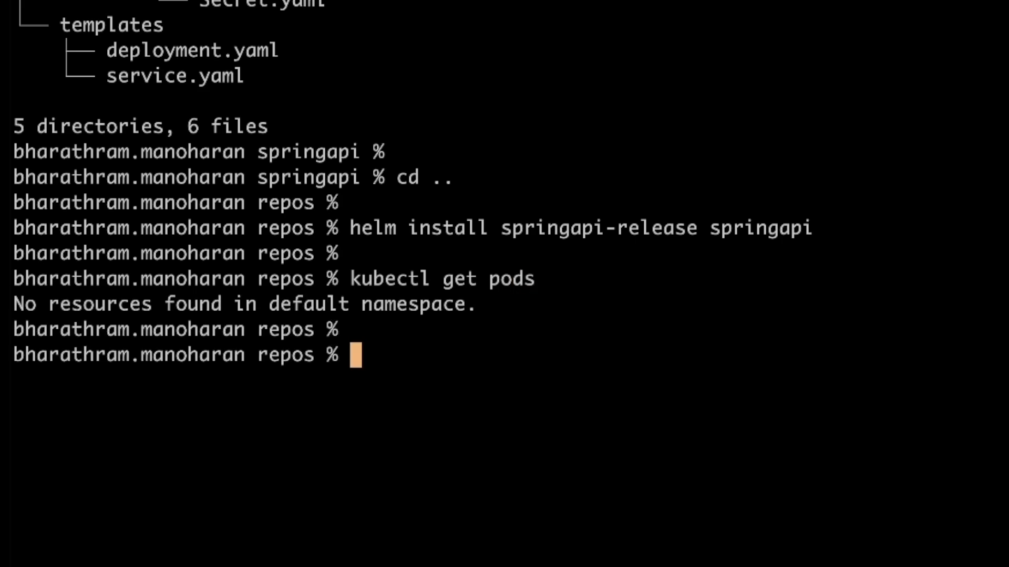
type("kubectl get se")
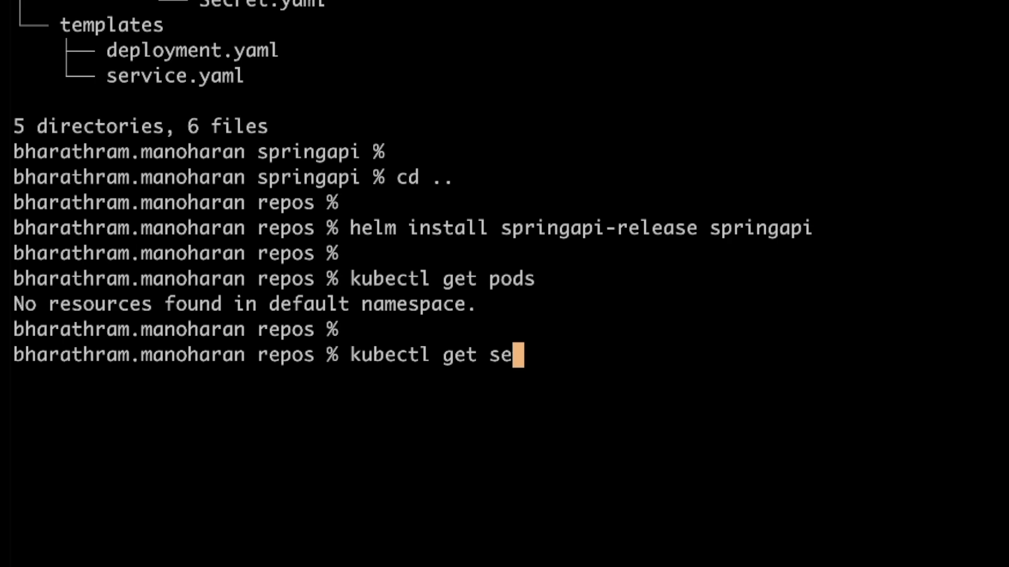
key("Return")
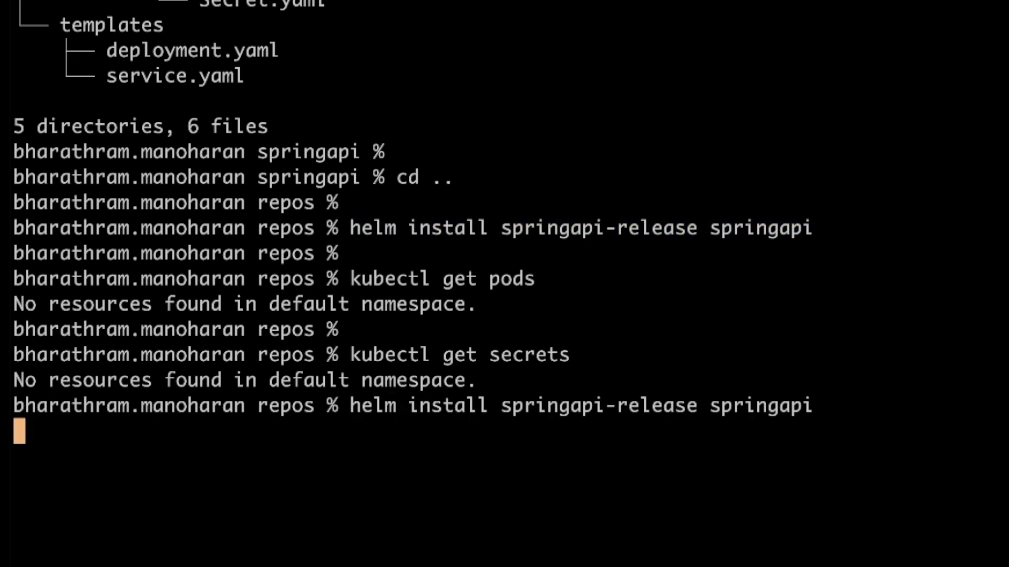
Step: Rerun the springapi-release install until it reports deployed at revision 1 in default namespace
key("Return")
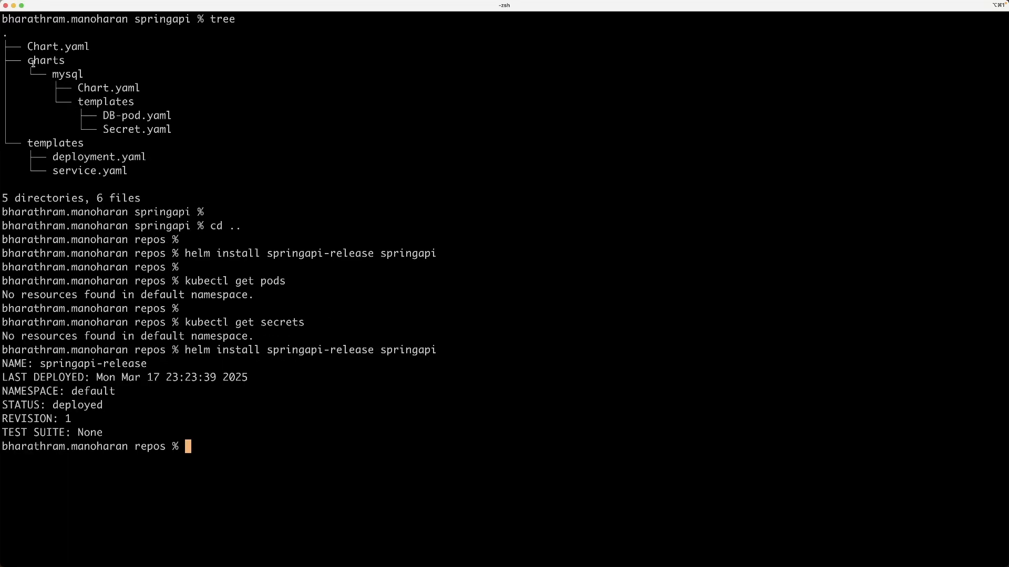
mouse_move(189, 87)
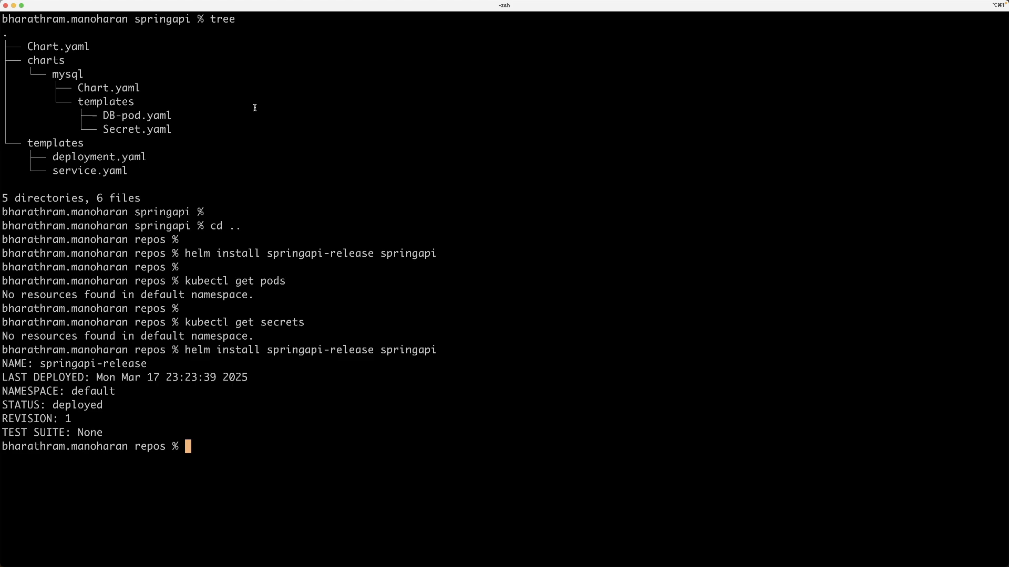
Step: List the mysql-1 and springapi-deployment pods and the secrets, highlighting mysqlrootpassword
type("kubectl get pods")
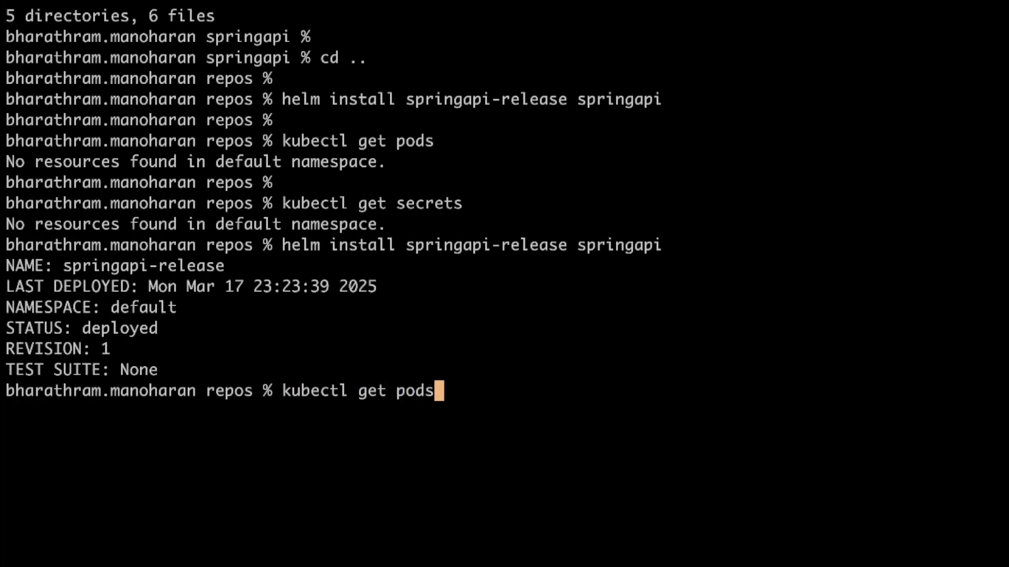
key("Return")
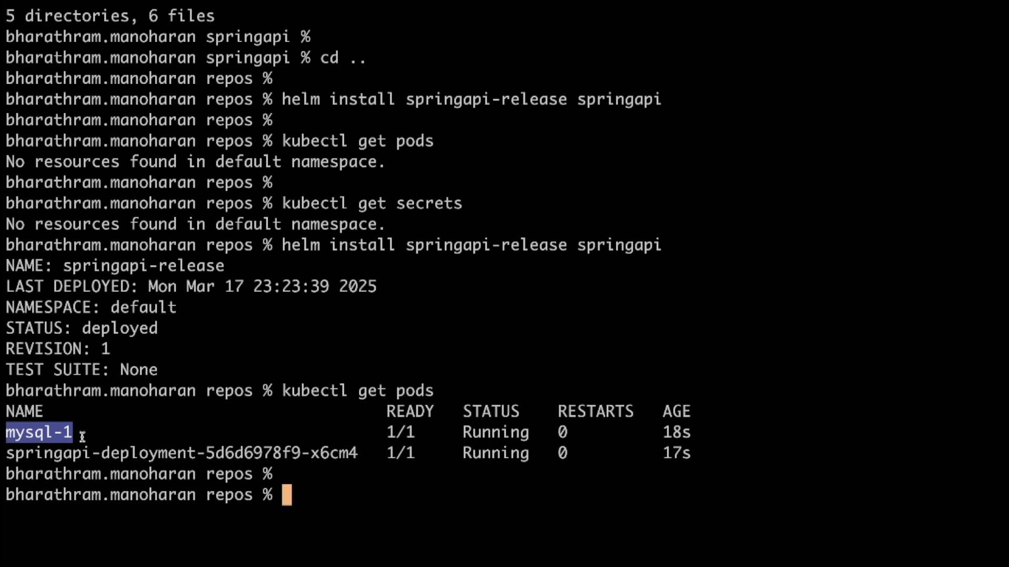
type("kubectl get se")
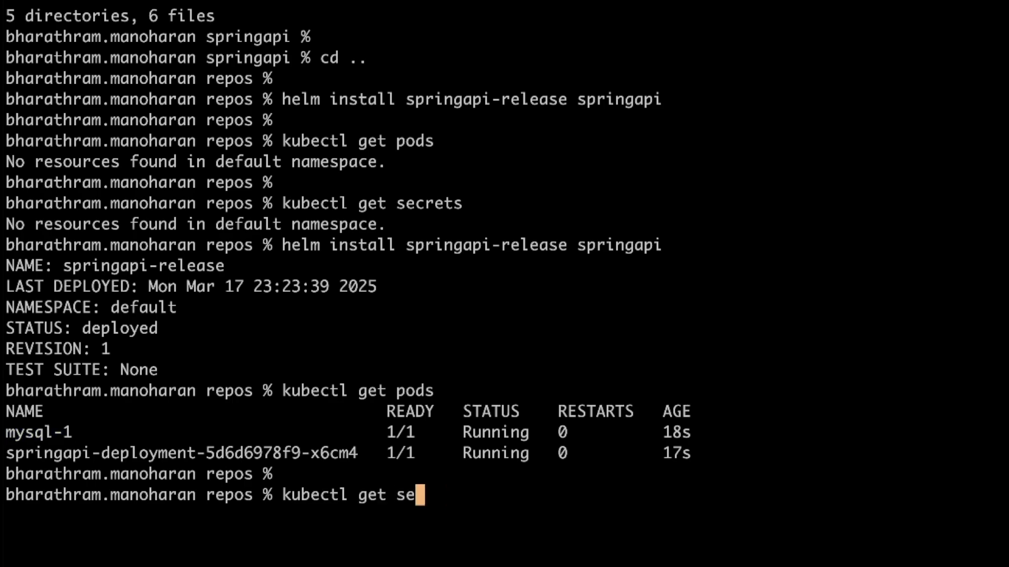
type("crets")
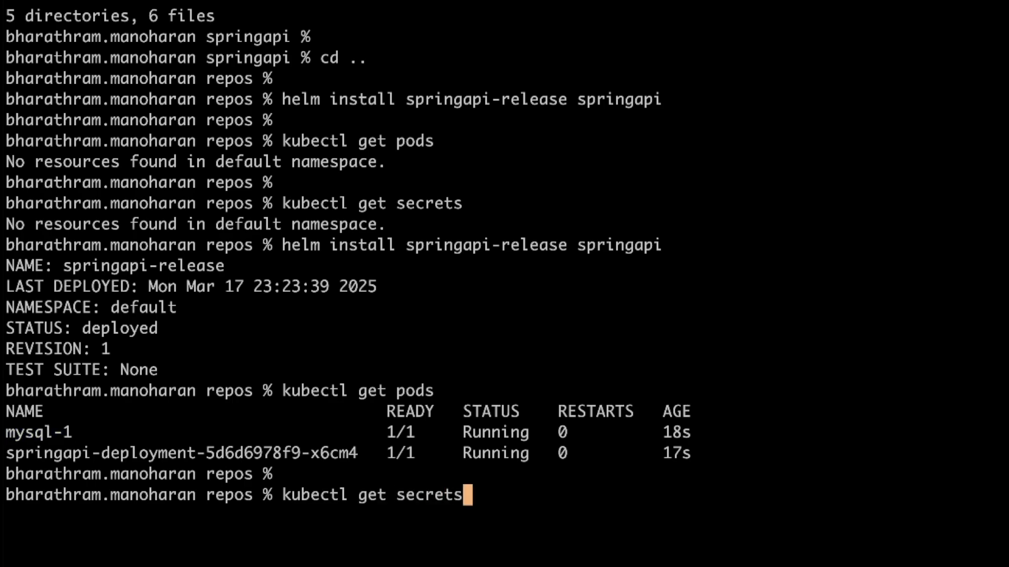
key("Return")
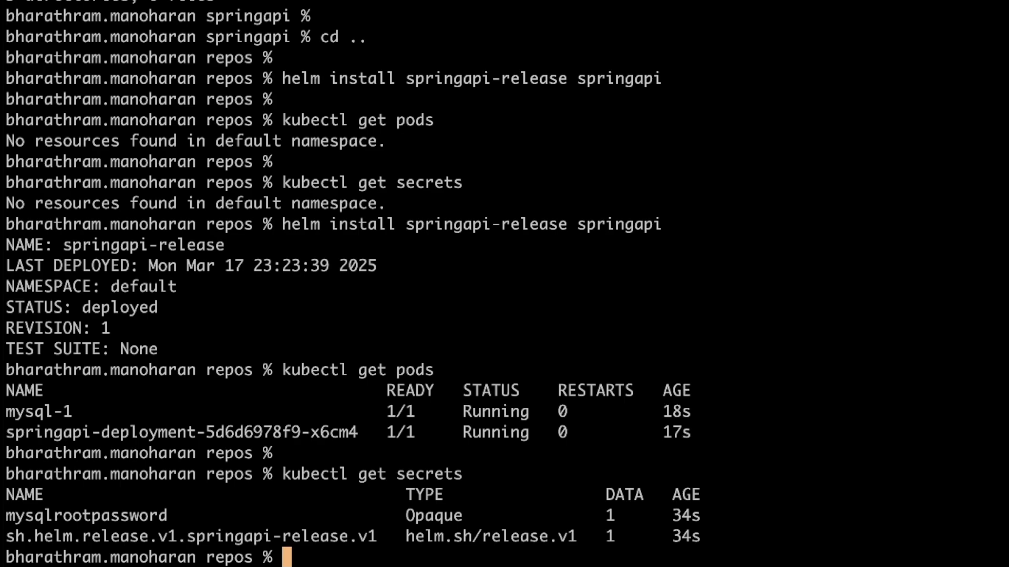
double_click(83, 515)
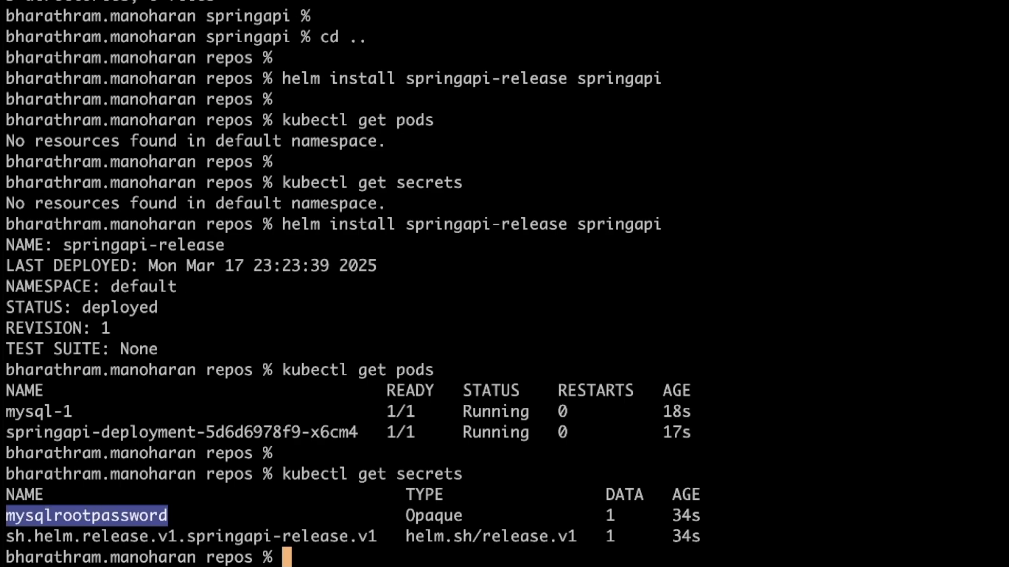